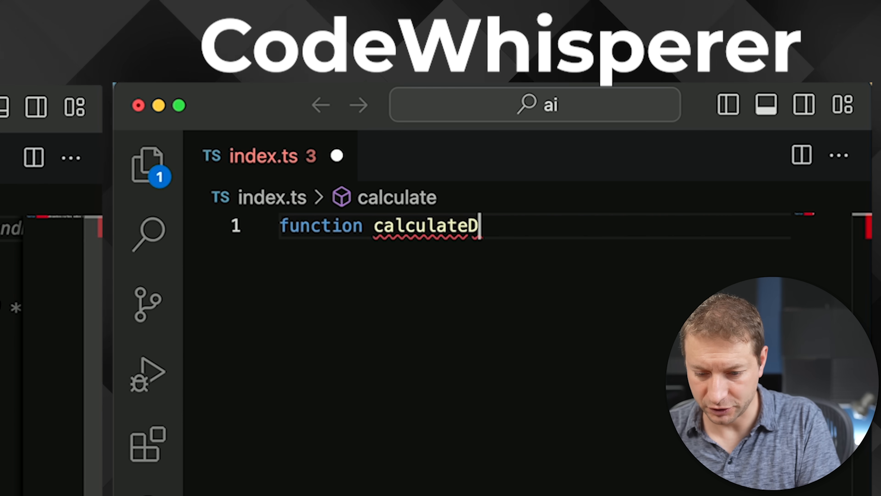
Complete the calculateDaysBetweenDates name and accept Copilot's Math.round-based function, then inspect its days variable
{"action": "type", "text": "ay"}
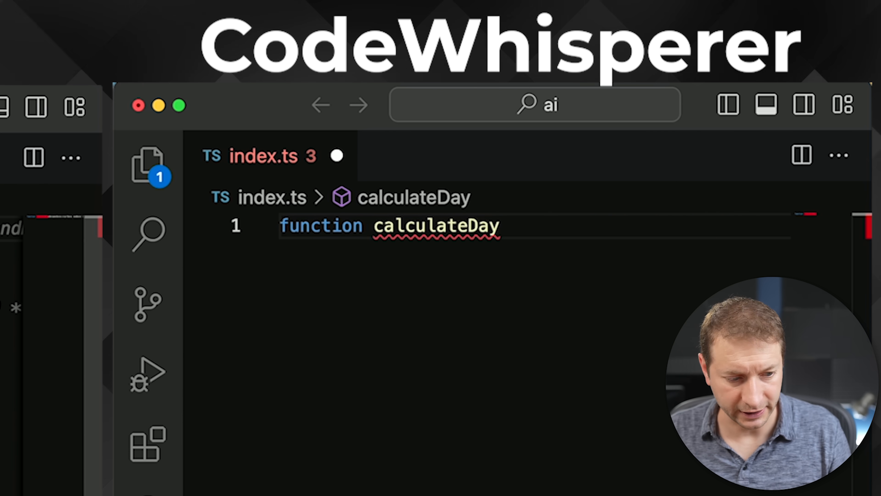
{"action": "type", "text": "sBetweenDates(date1: Date, d"}
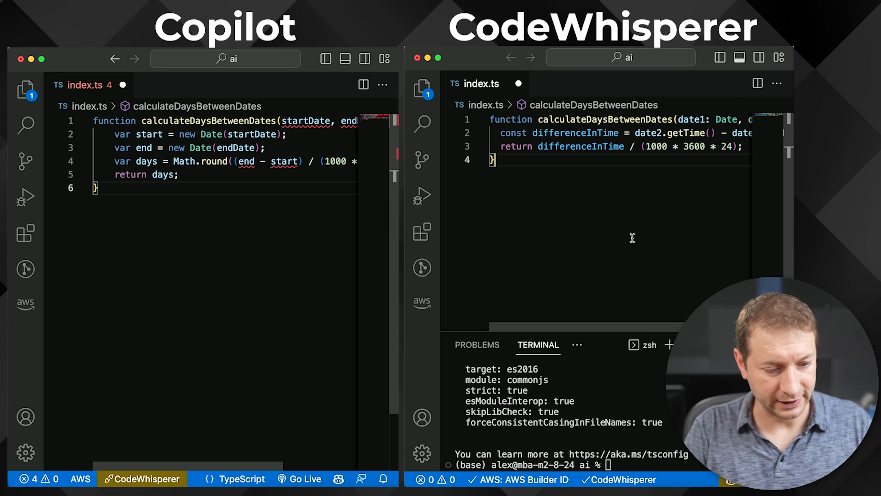
{"action": "mouse_move", "coordinate": [222, 265]}
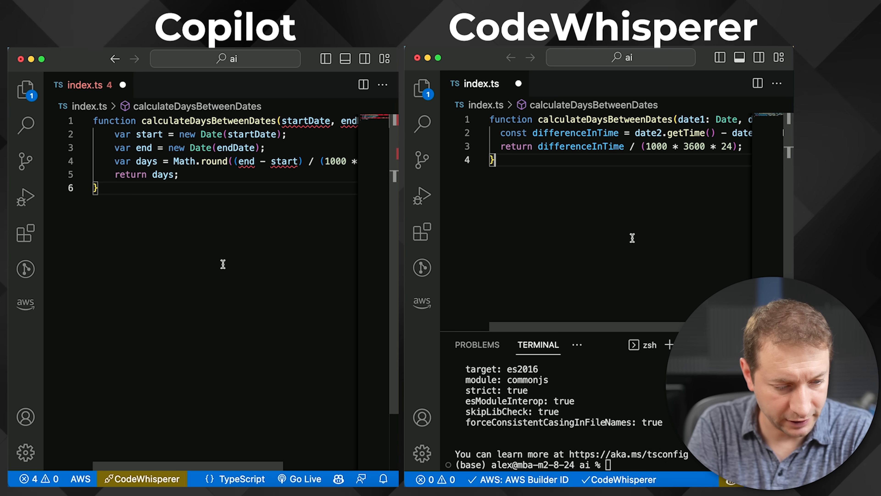
{"action": "mouse_move", "coordinate": [246, 164]}
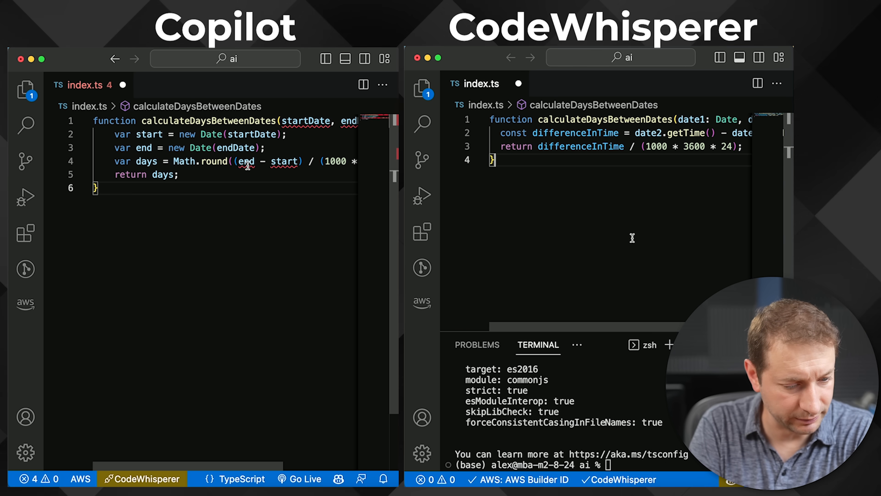
{"action": "mouse_move", "coordinate": [306, 120]}
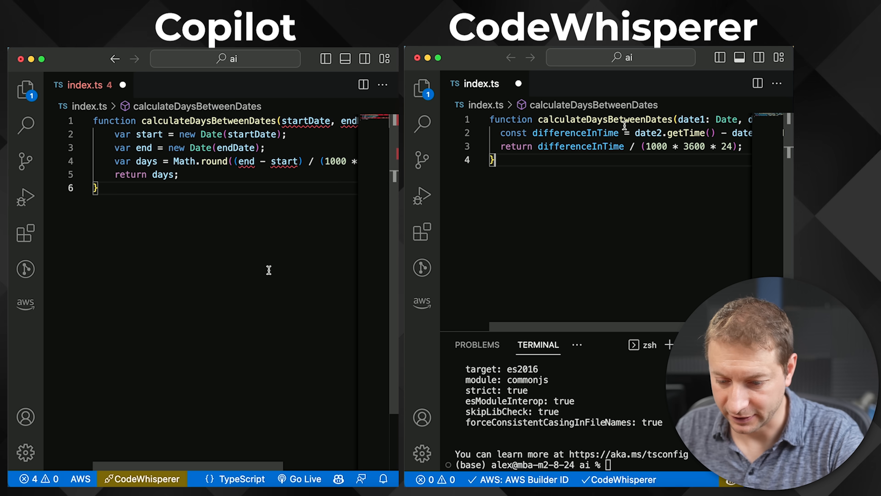
{"action": "mouse_move", "coordinate": [627, 195]}
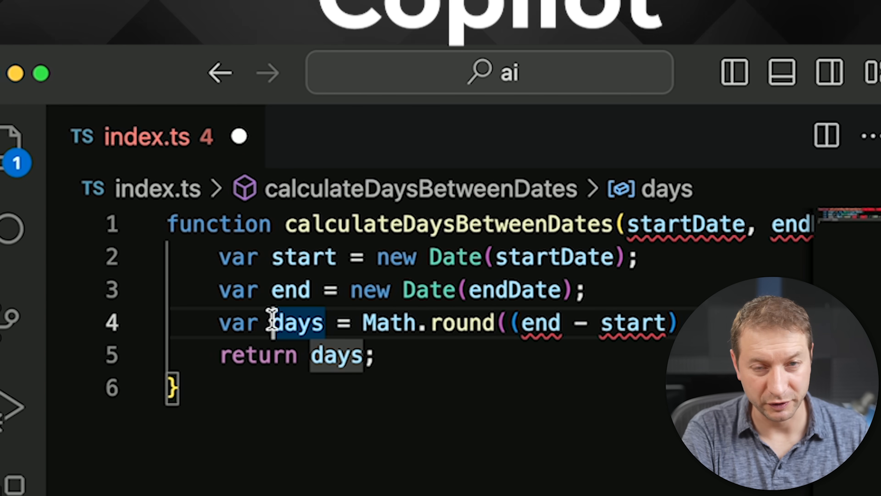
{"action": "left_click", "coordinate": [303, 388]}
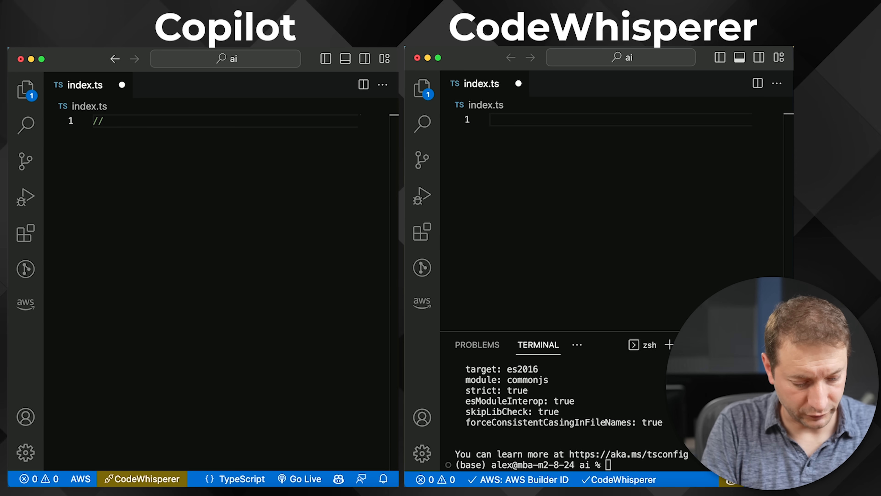
Write the 'function that takes in two Dates and returns the number of days between' comment and accept each assistant's suggestion
{"action": "type", "text": "// create a function that takes in two Dates and\\n// returns the number of days between them"}
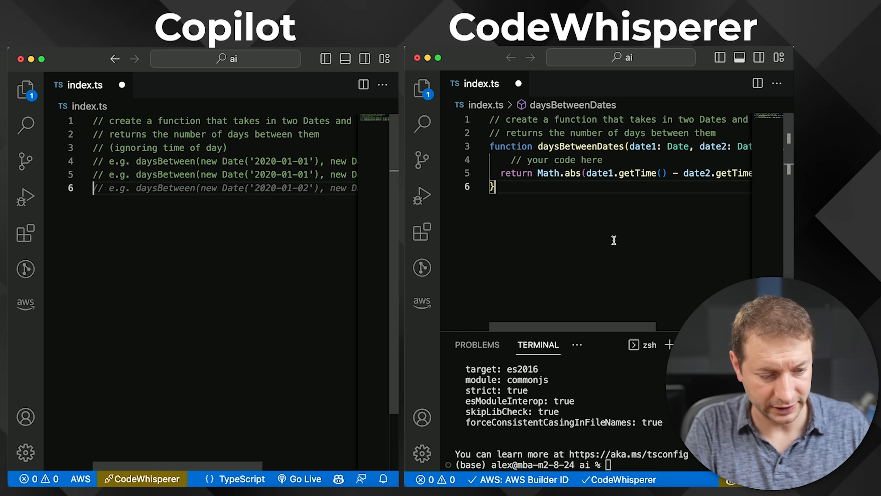
{"action": "key", "text": "enter"}
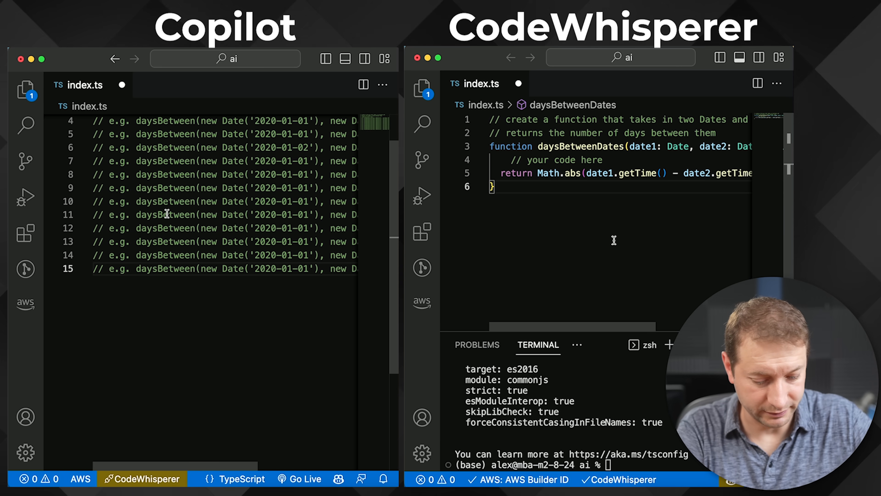
{"action": "scroll", "scroll_direction": "down", "scroll_amount": 3}
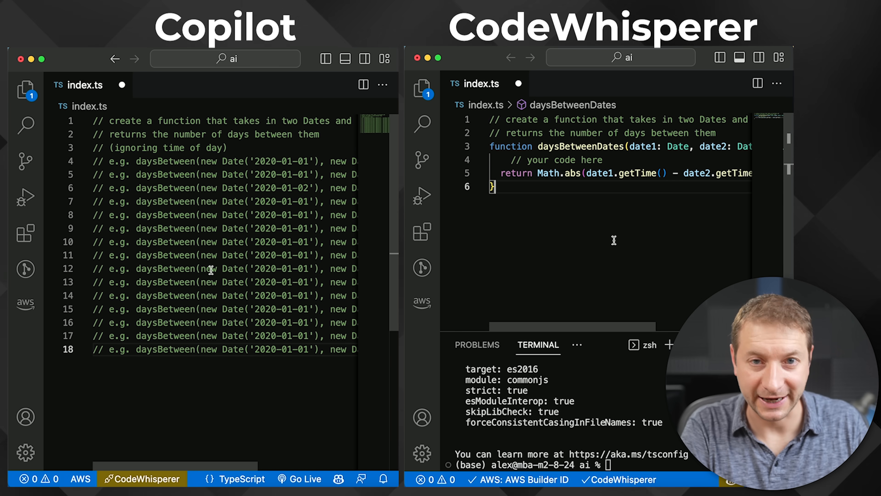
{"action": "mouse_move", "coordinate": [179, 368]}
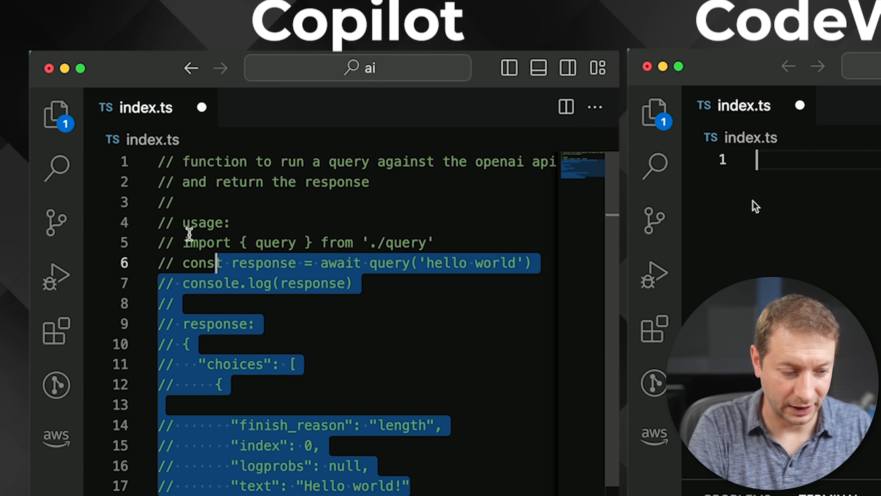
Drop the generated usage comment block and accept Copilot's dotenv config line, reviewing the resulting runQuery function
{"action": "key", "text": "Delete"}
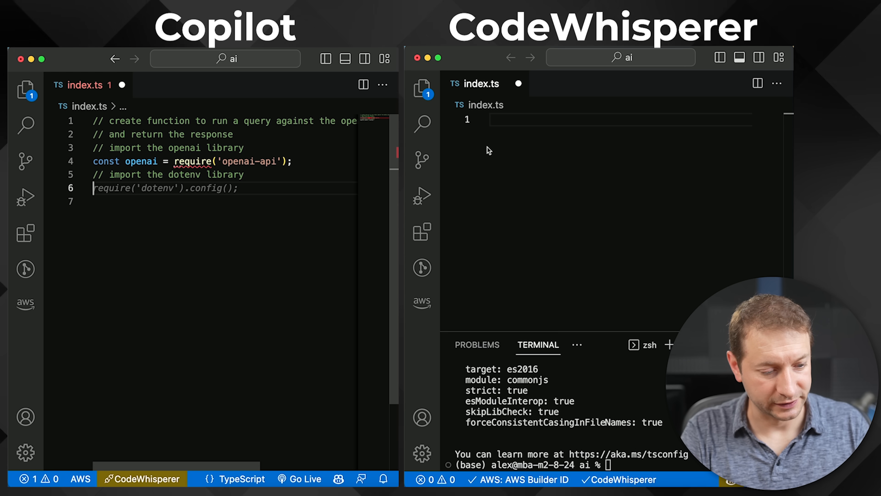
{"action": "key", "text": "Enter"}
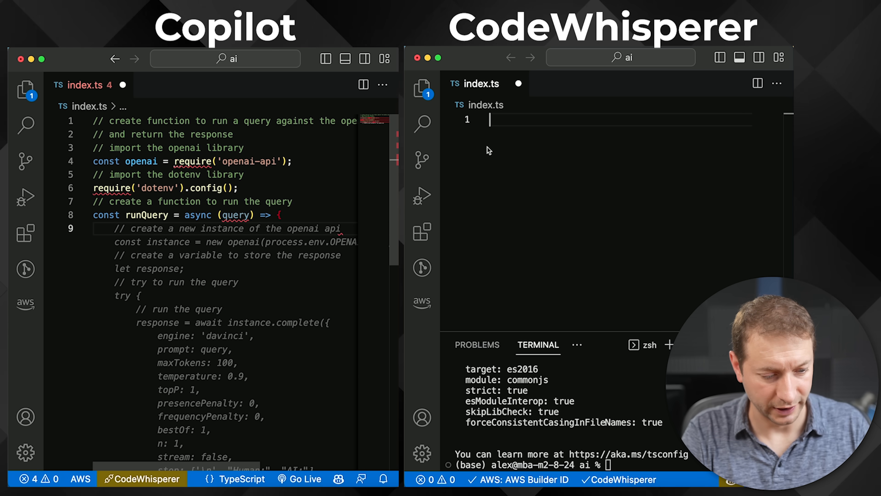
{"action": "scroll", "scroll_direction": "down", "scroll_amount": 3}
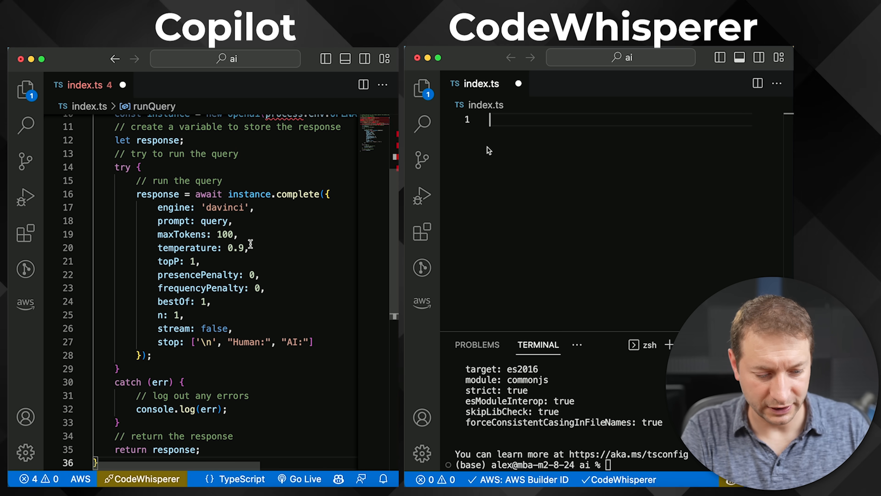
{"action": "scroll", "scroll_direction": "down", "scroll_amount": 3}
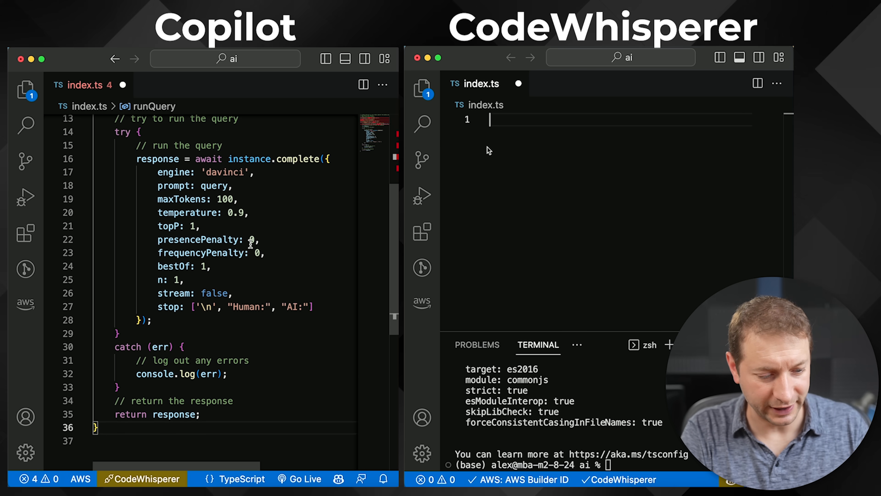
{"action": "scroll", "scroll_direction": "up", "scroll_amount": 3}
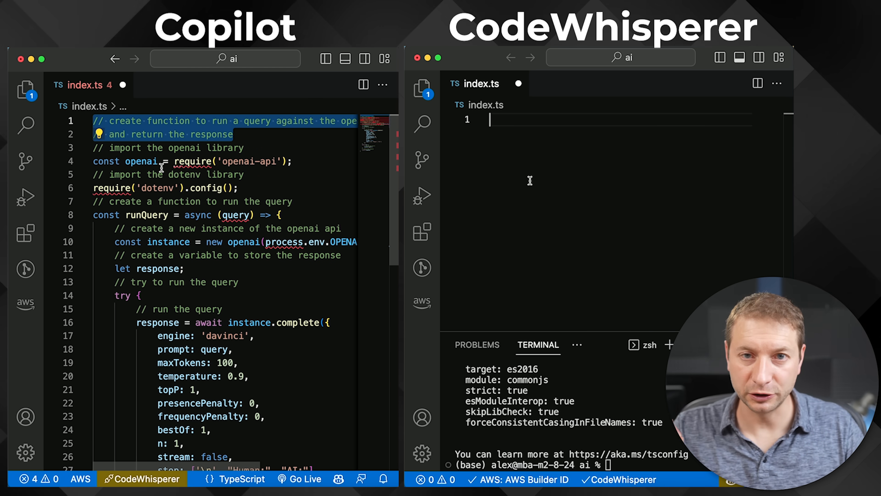
{"action": "mouse_move", "coordinate": [614, 205]}
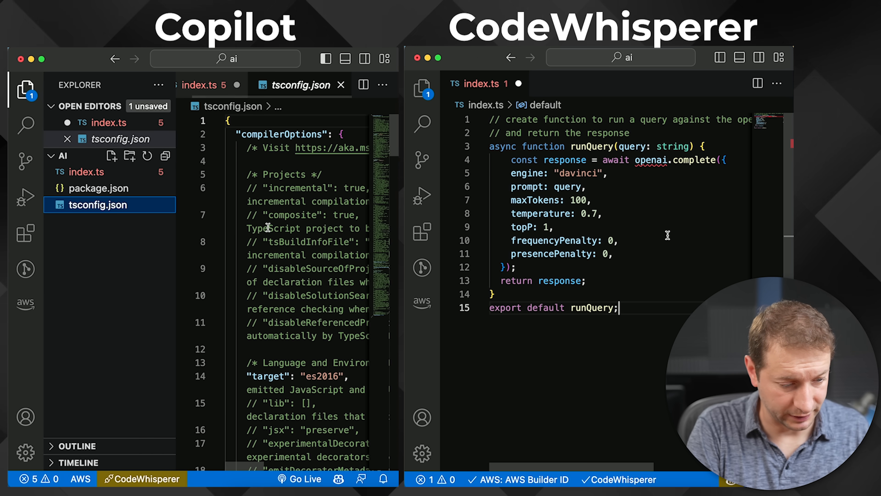
Check the compiler target in each project's tsconfig.json from the file explorer
{"action": "left_click", "coordinate": [25, 90]}
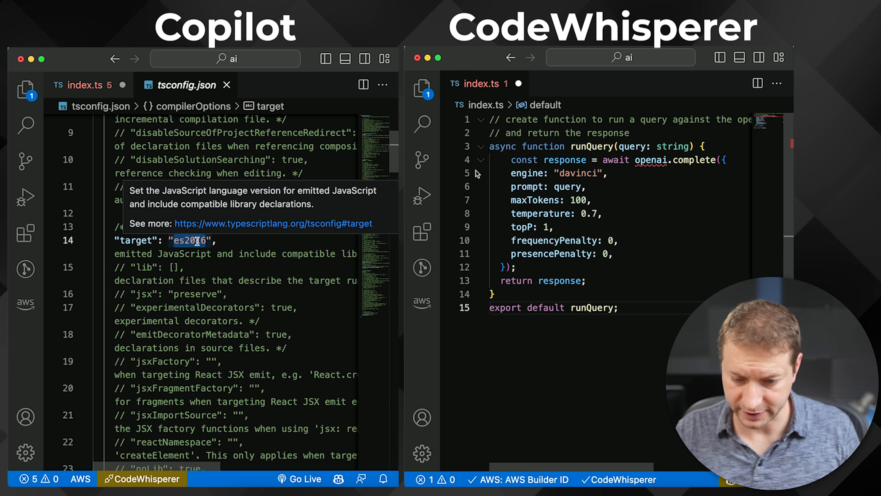
{"action": "left_click", "coordinate": [421, 88]}
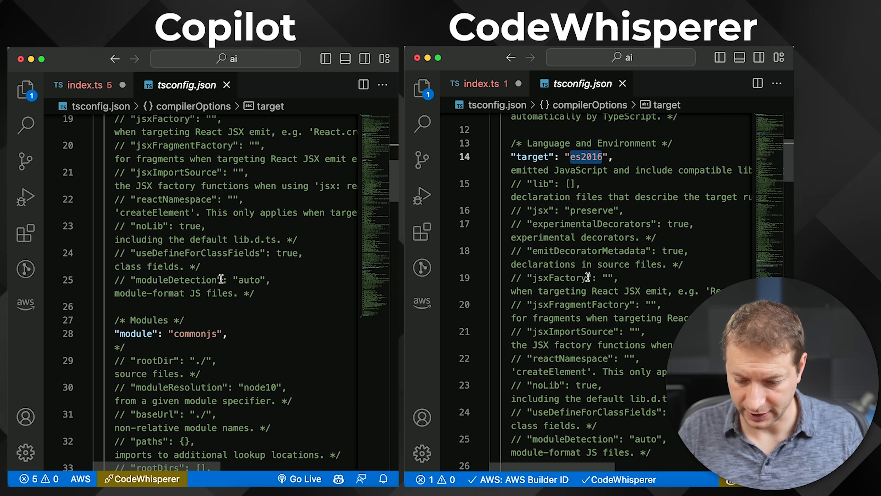
{"action": "scroll", "scroll_direction": "down", "scroll_amount": 3}
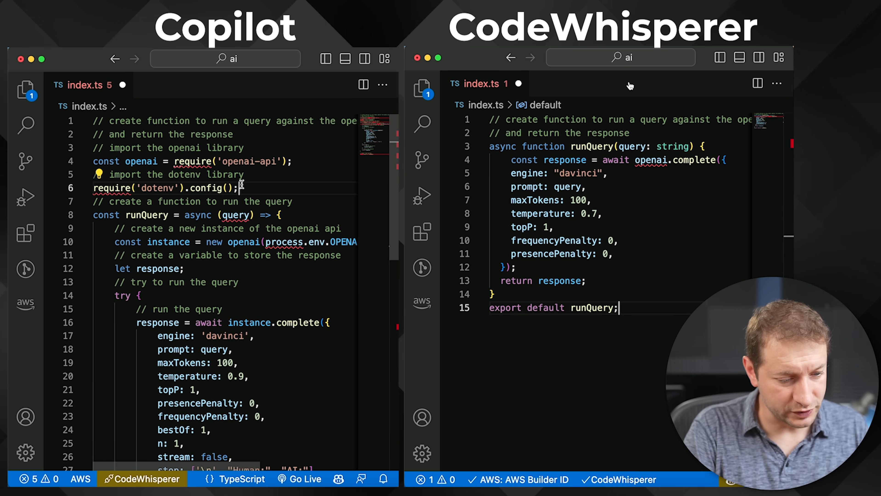
Run npm install dotenv in the Copilot project's integrated terminal
{"action": "left_click", "coordinate": [614, 253]}
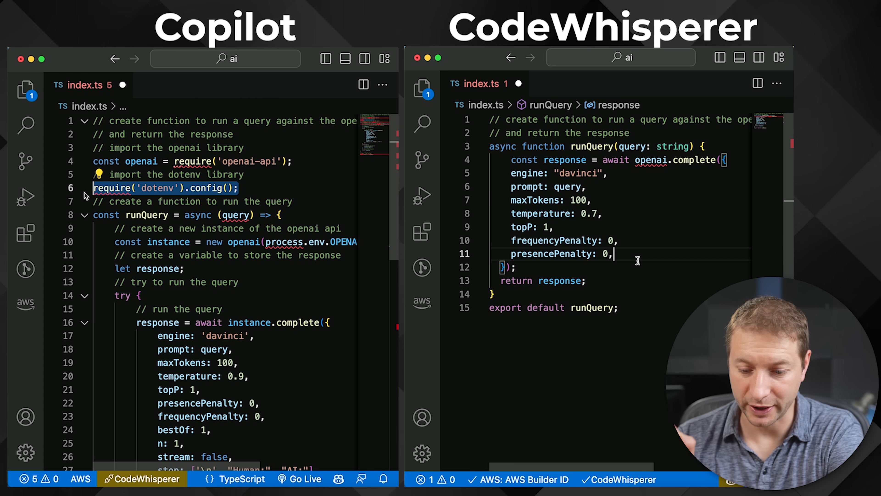
{"action": "mouse_move", "coordinate": [651, 224]}
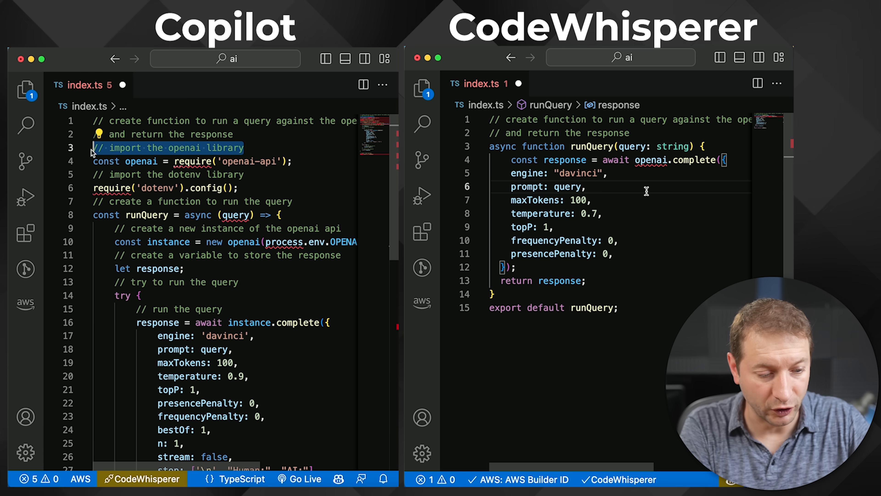
{"action": "left_click", "coordinate": [238, 188]}
{"action": "type", "text": "npm install dotenv"}
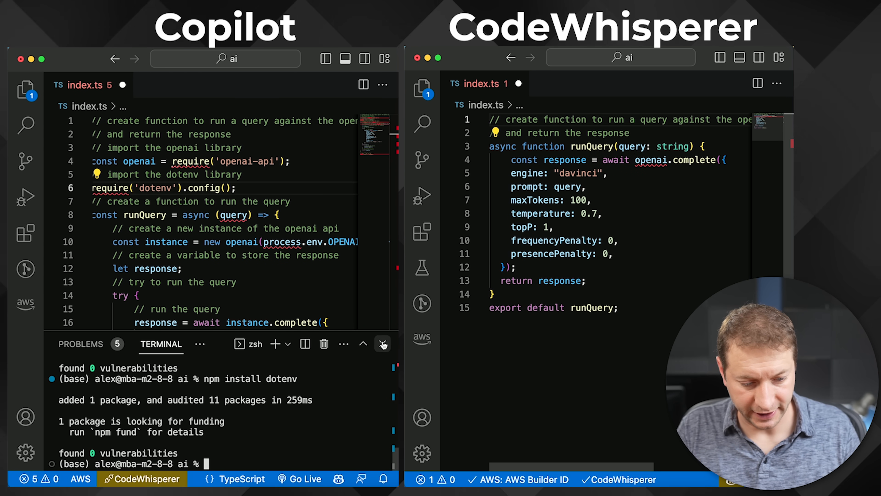
Hide the Copilot terminal and add an '// import the openai api' line to CodeWhisperer's index.ts, checking its package.json
{"action": "left_click", "coordinate": [383, 343]}
{"action": "type", "text": "//"}
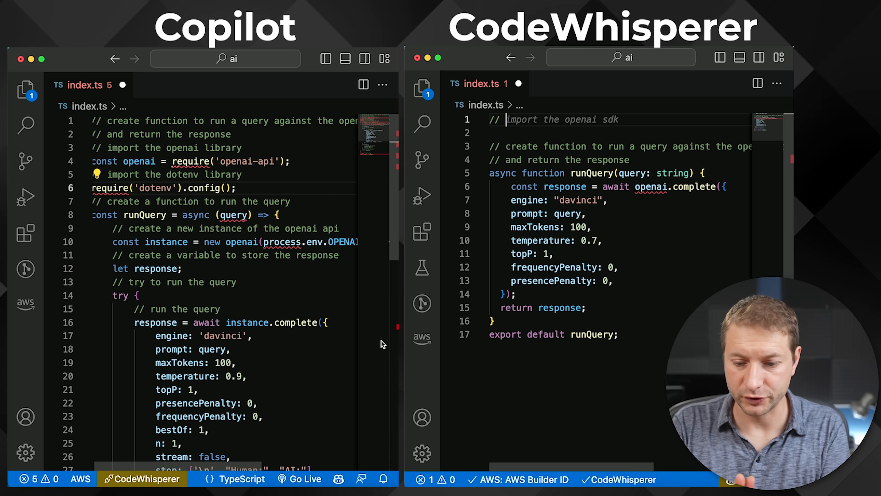
{"action": "left_click", "coordinate": [589, 214]}
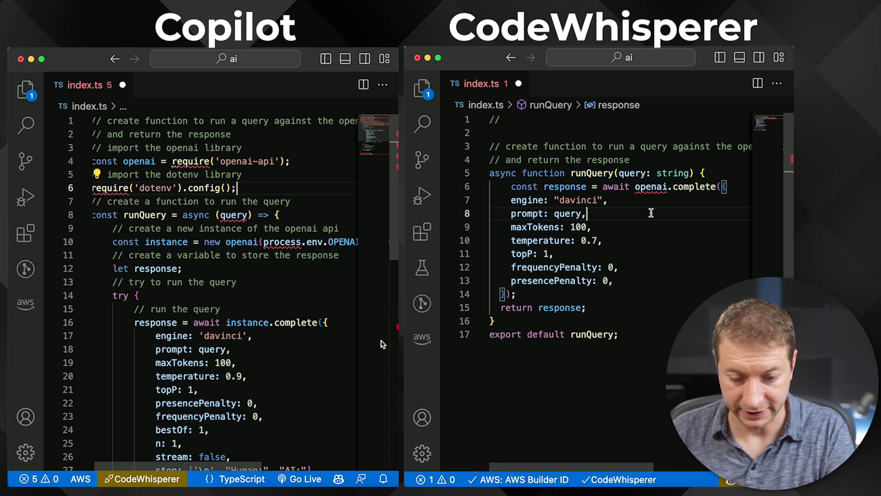
{"action": "mouse_move", "coordinate": [422, 233]}
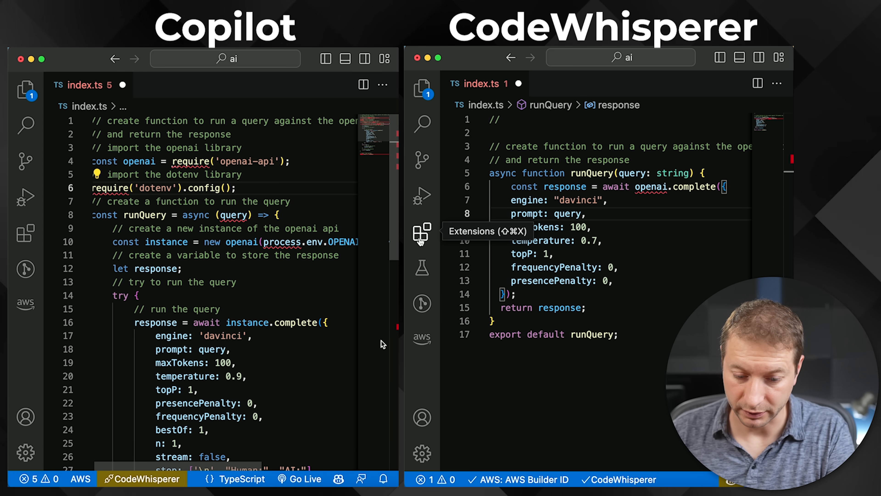
{"action": "left_click", "coordinate": [421, 90]}
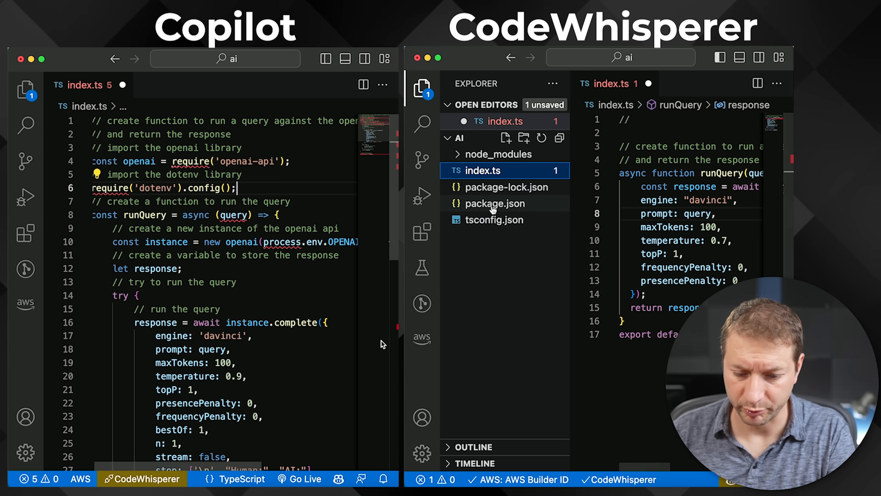
{"action": "left_click", "coordinate": [495, 204]}
{"action": "type", "text": " import the openai api"}
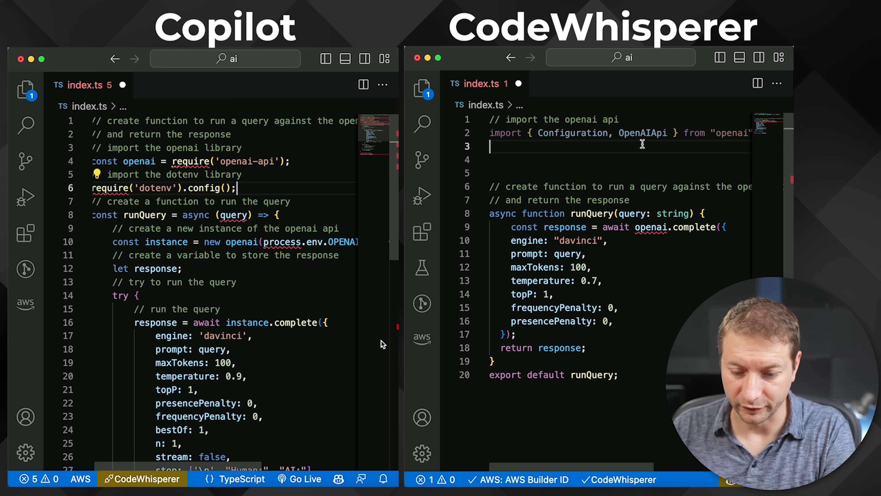
{"action": "mouse_move", "coordinate": [661, 134]}
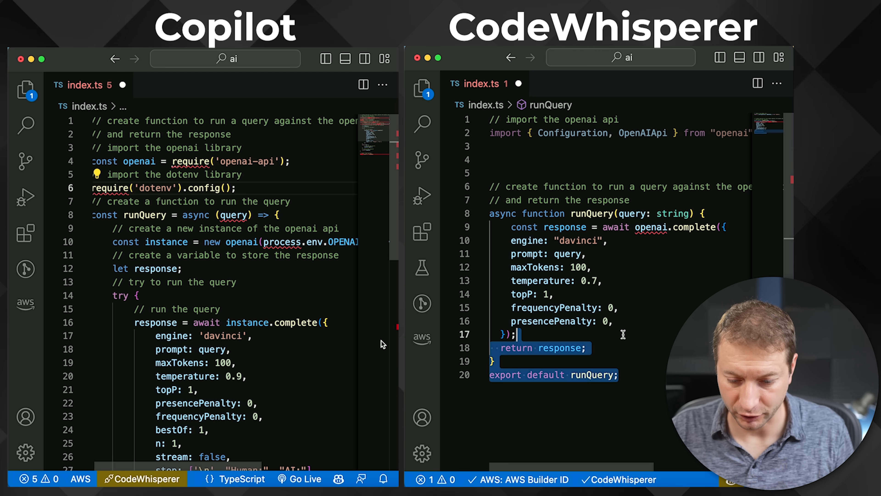
Replace the old runQuery body with CodeWhisperer's version built on Configuration and OpenAIApi
{"action": "left_click", "coordinate": [481, 214]}
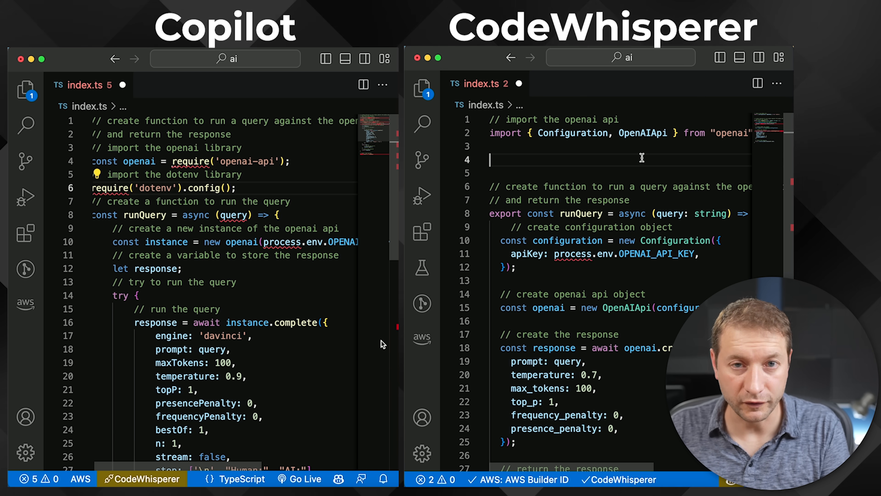
{"action": "scroll", "scroll_direction": "down", "scroll_amount": 3}
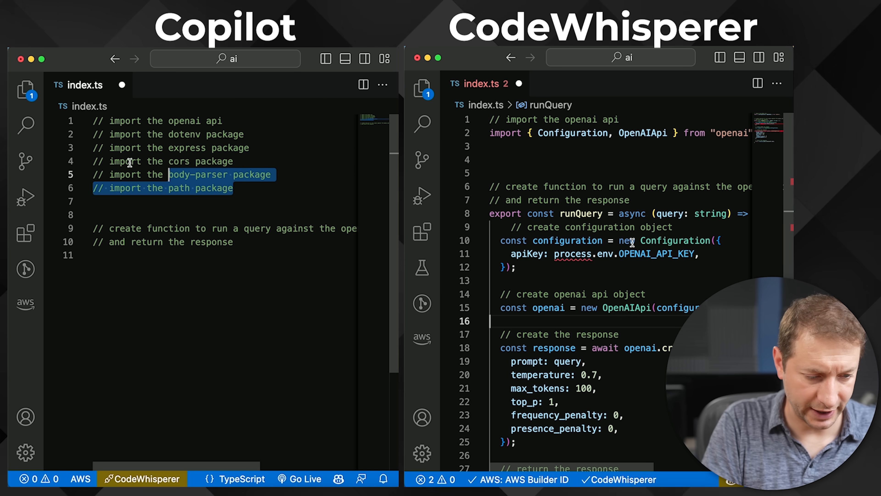
Start the Copilot file from an import comment and accept the generated queryGPT3 function calling openai.complete
{"action": "type", "text": "import"}
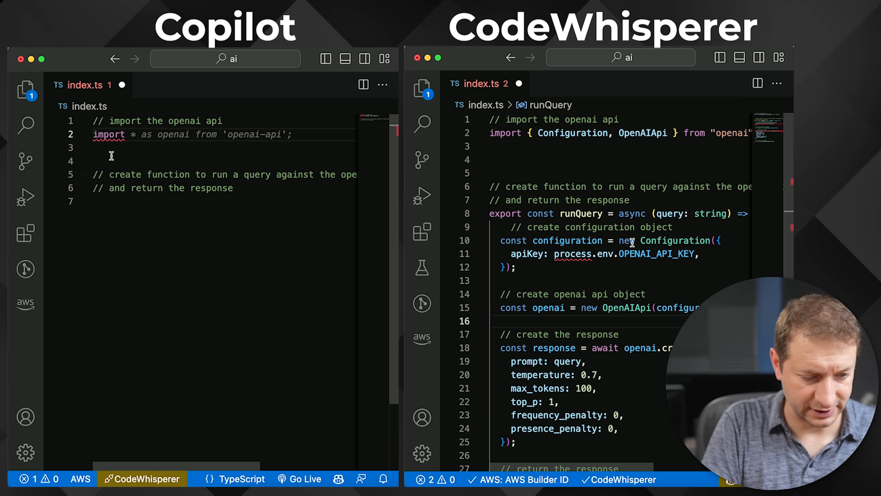
{"action": "mouse_move", "coordinate": [275, 134]}
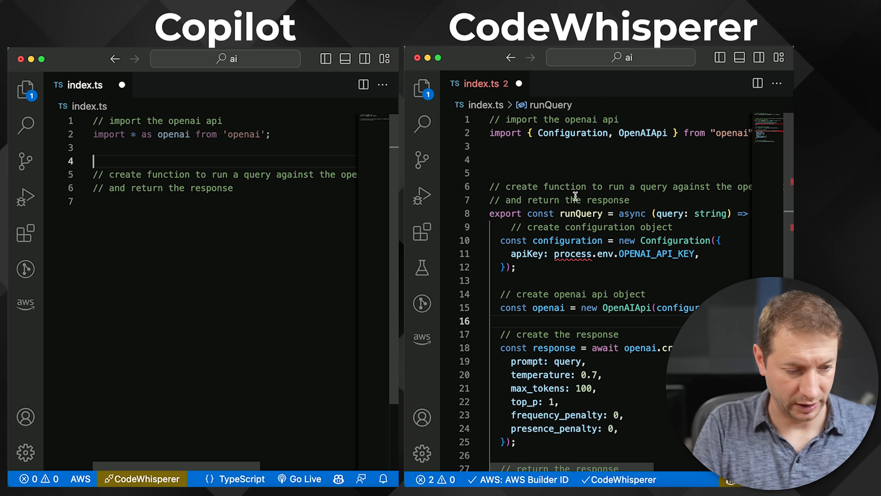
{"action": "key", "text": "Backspace"}
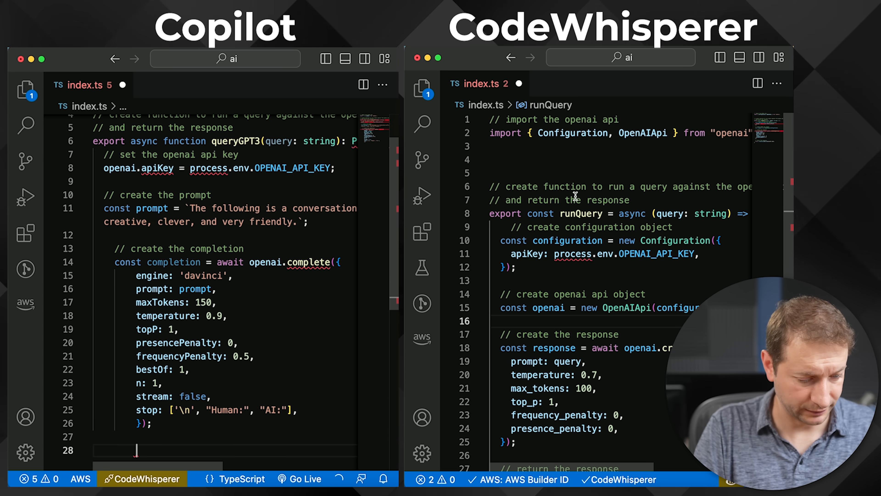
{"action": "scroll", "scroll_direction": "up", "scroll_amount": 3}
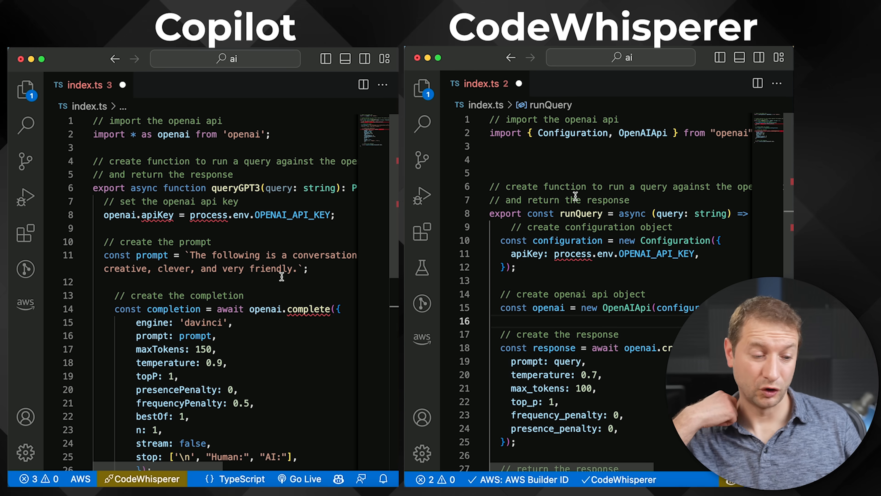